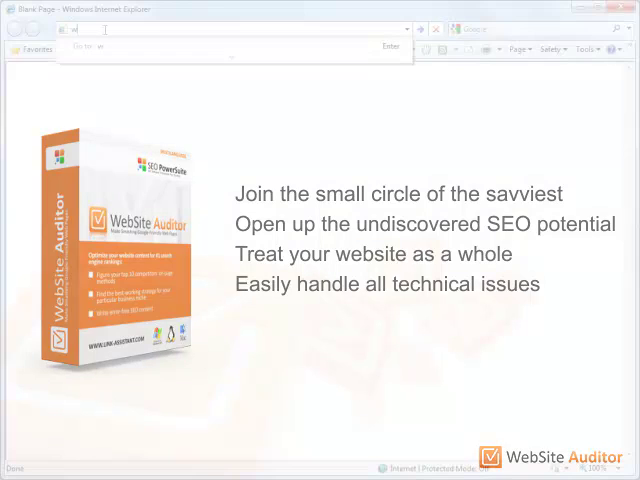
{"action": "type", "text": "www.seoinpractice.com/"}
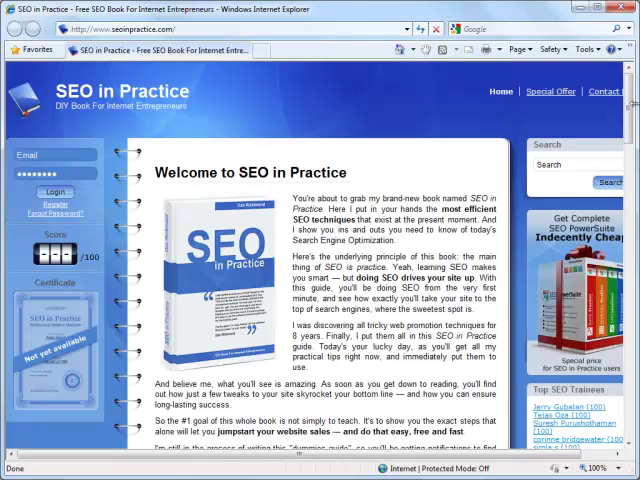
{"action": "scroll", "scroll_direction": "down", "scroll_amount": 3}
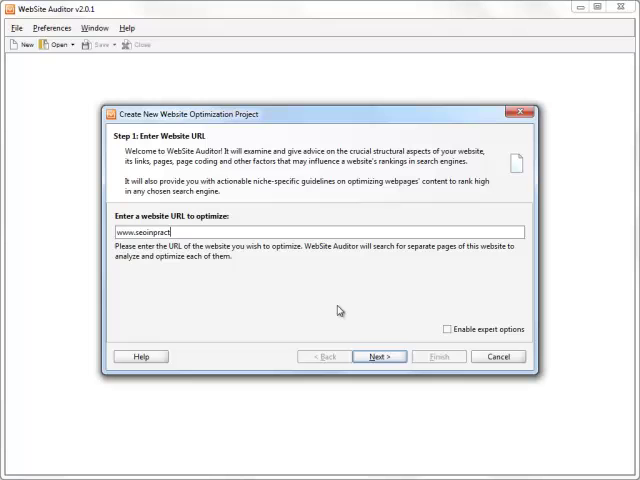
{"action": "type", "text": "ice.com"}
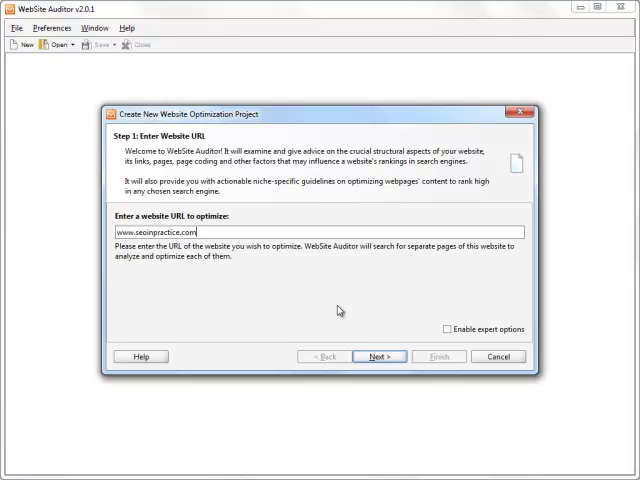
{"action": "left_click", "coordinate": [378, 356]}
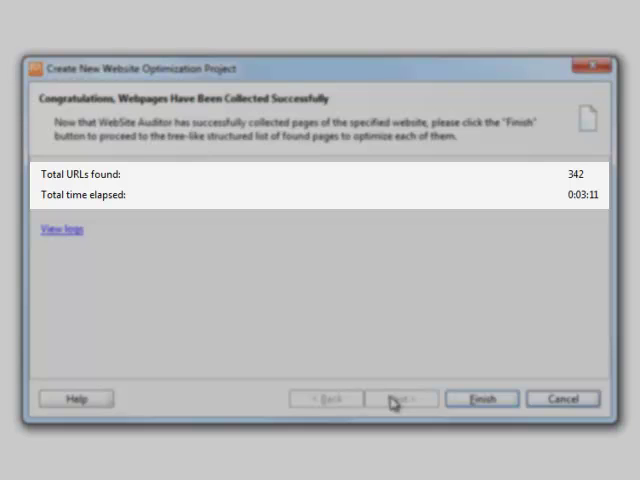
{"action": "left_click", "coordinate": [481, 398]}
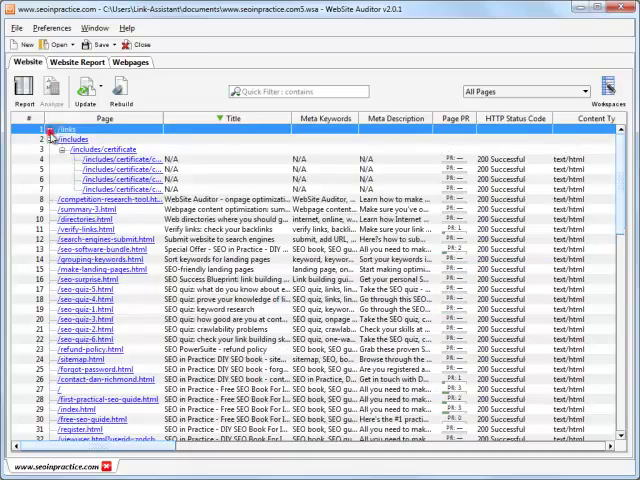
- Expand /links, browse the columns, and place Meta Description before Meta Keywords in All Pages
{"action": "left_click", "coordinate": [48, 128]}
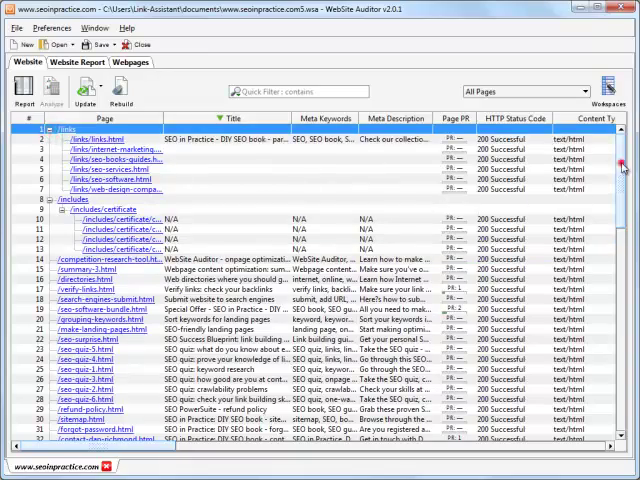
{"action": "scroll", "scroll_direction": "down", "scroll_amount": 3}
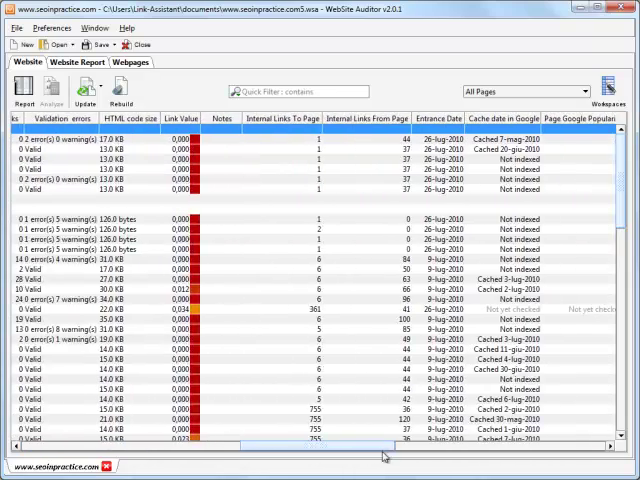
{"action": "scroll", "scroll_direction": "right", "scroll_amount": 3}
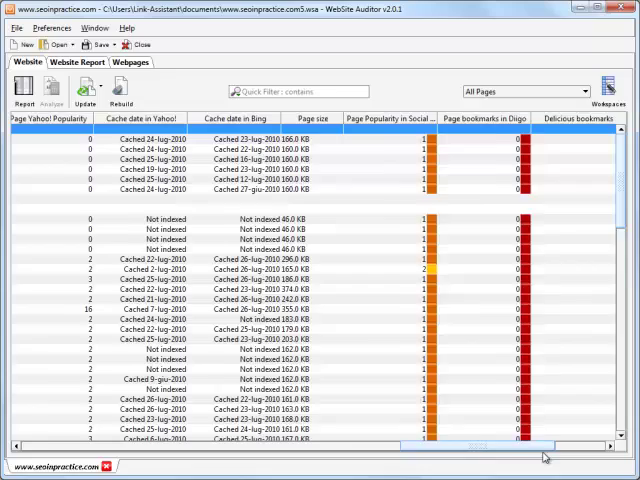
{"action": "scroll", "scroll_direction": "right", "scroll_amount": 3}
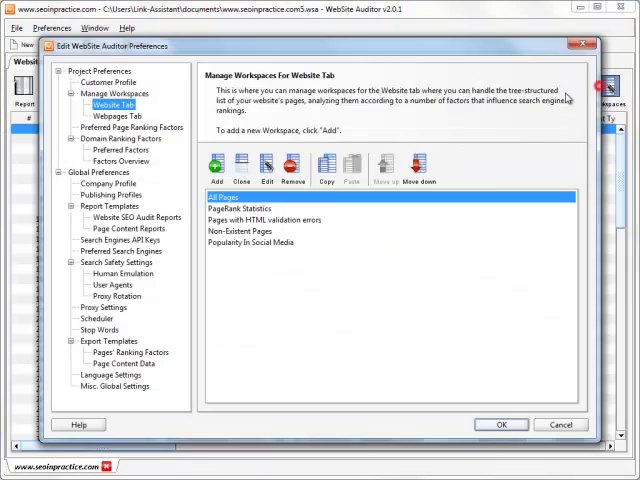
{"action": "left_click", "coordinate": [266, 165]}
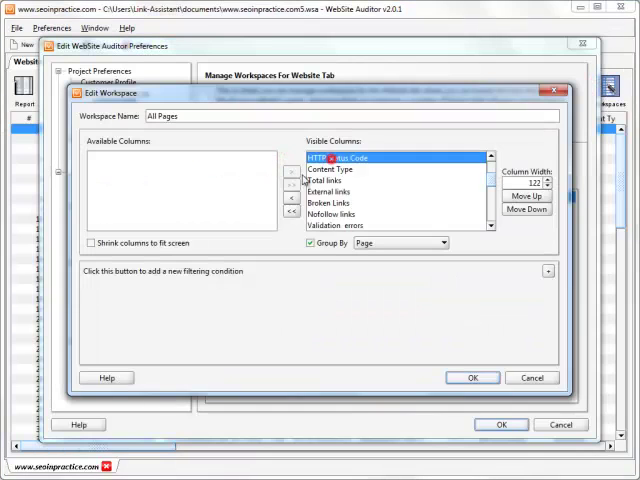
{"action": "left_click", "coordinate": [473, 377]}
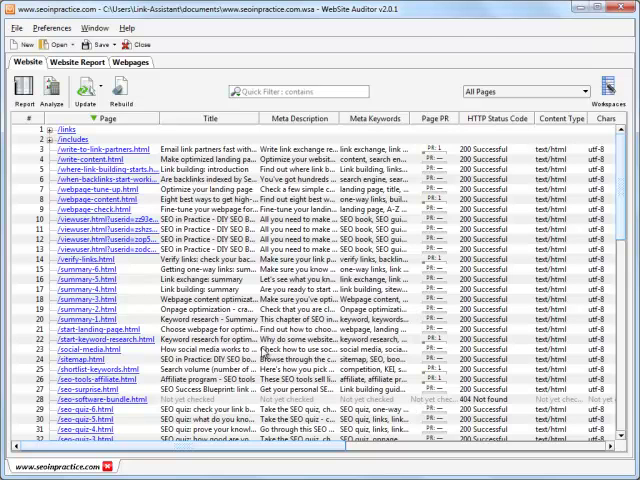
- Widen the Title column so full page titles show alongside their HTTP status codes
{"action": "left_click", "coordinate": [496, 118]}
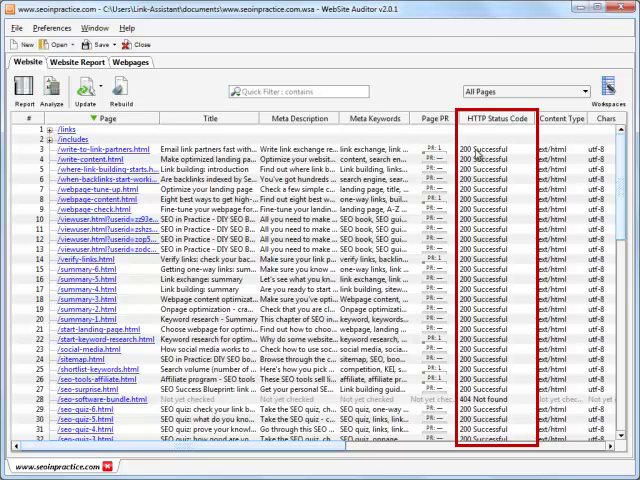
{"action": "left_click", "coordinate": [496, 118]}
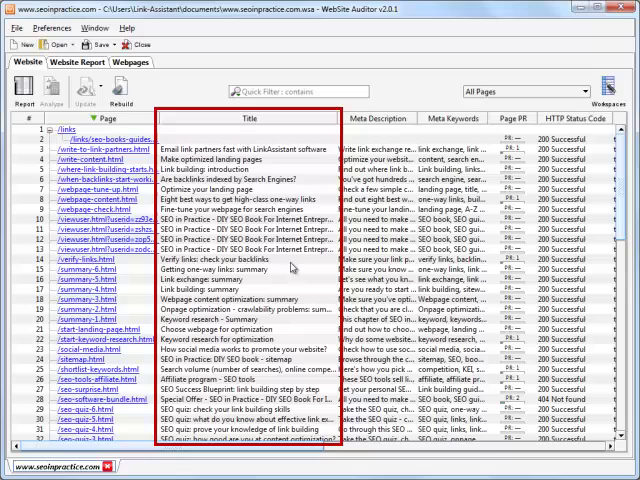
- Sort the page list by Title ascending, then descending, and scroll through it
{"action": "left_click", "coordinate": [248, 118]}
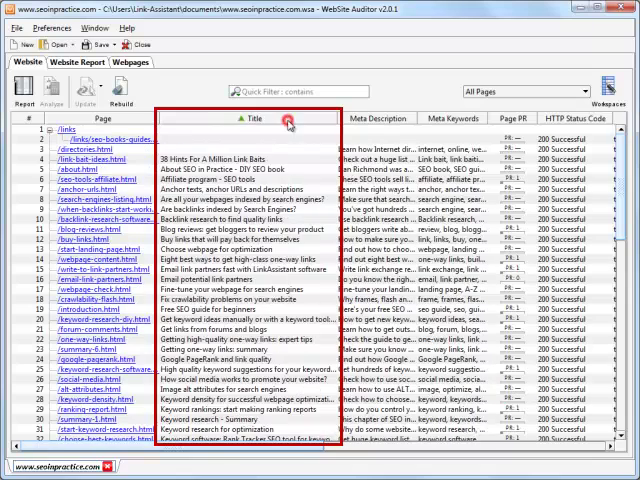
{"action": "left_click", "coordinate": [253, 118]}
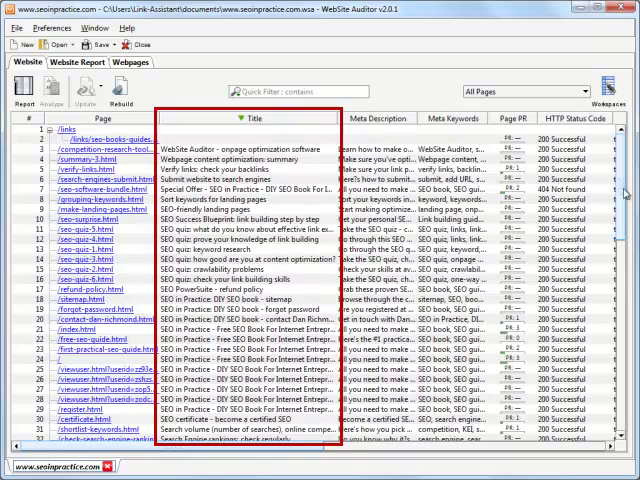
{"action": "scroll", "scroll_direction": "down", "scroll_amount": 3}
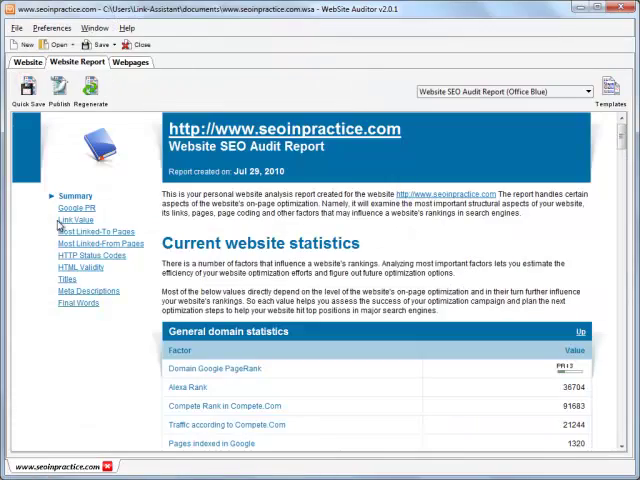
- Scroll the Website SEO Audit Report down to the title usage issues section
{"action": "scroll", "scroll_direction": "down", "scroll_amount": 3}
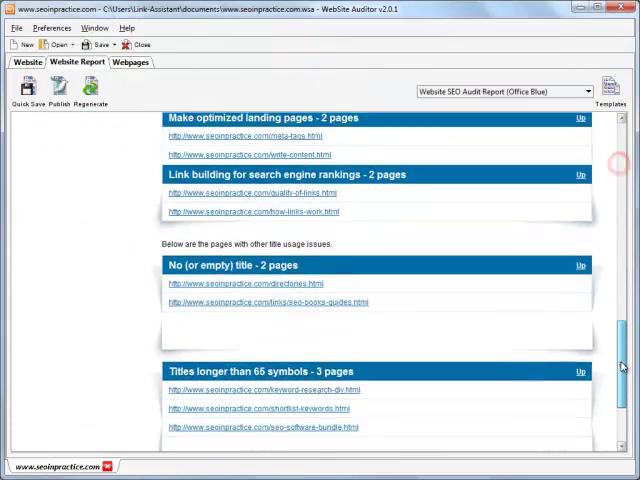
{"action": "scroll", "scroll_direction": "down", "scroll_amount": 3}
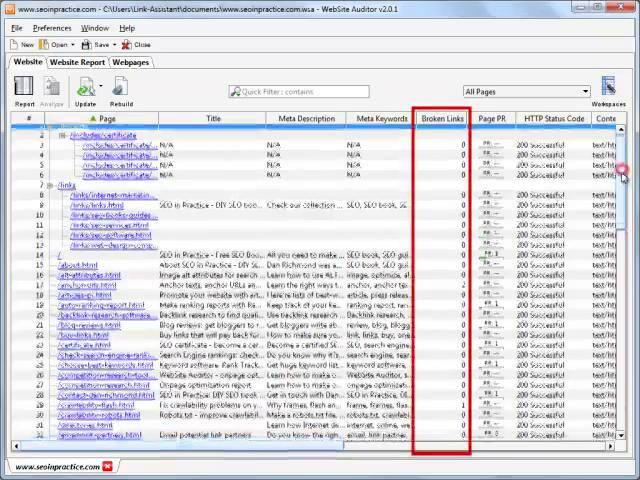
- Scroll to the Broken Links column and reveal the Link Value column data
{"action": "scroll", "scroll_direction": "down", "scroll_amount": 3}
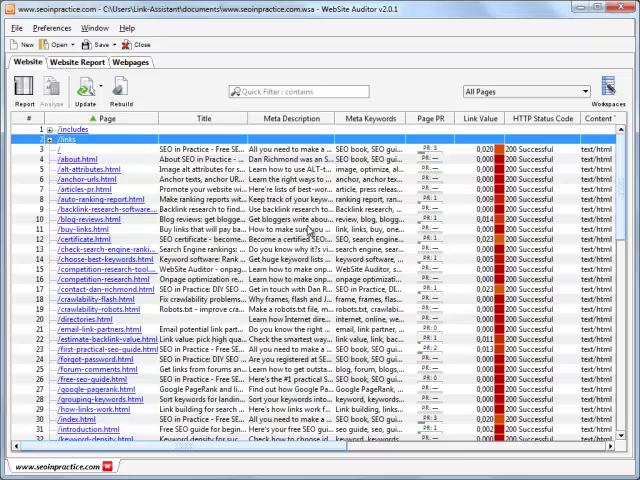
{"action": "left_click", "coordinate": [432, 118]}
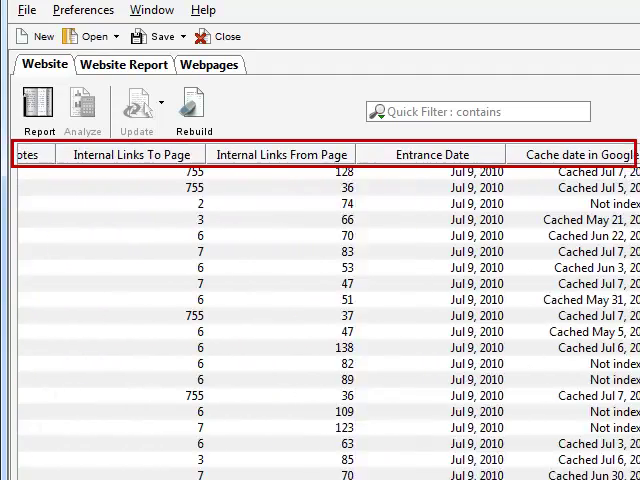
{"action": "scroll", "scroll_direction": "right", "scroll_amount": 3}
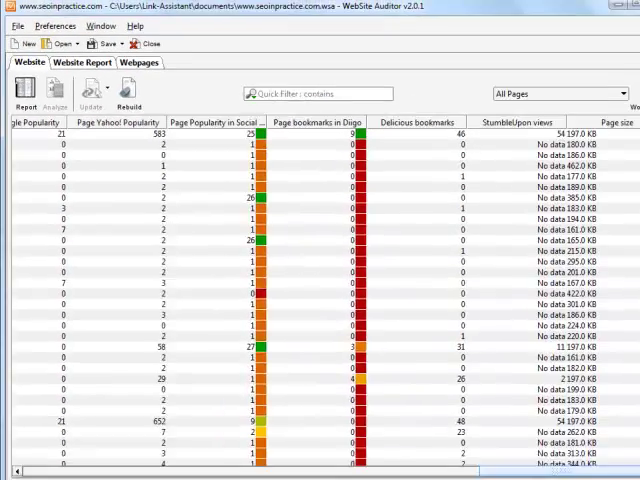
{"action": "left_click", "coordinate": [82, 62]}
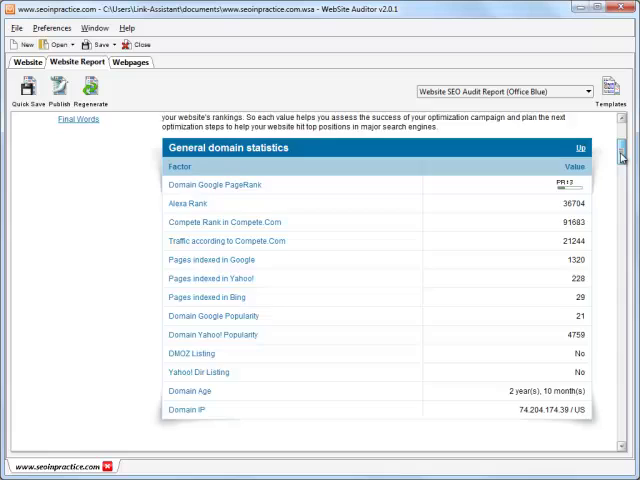
{"action": "scroll", "scroll_direction": "down", "scroll_amount": 3}
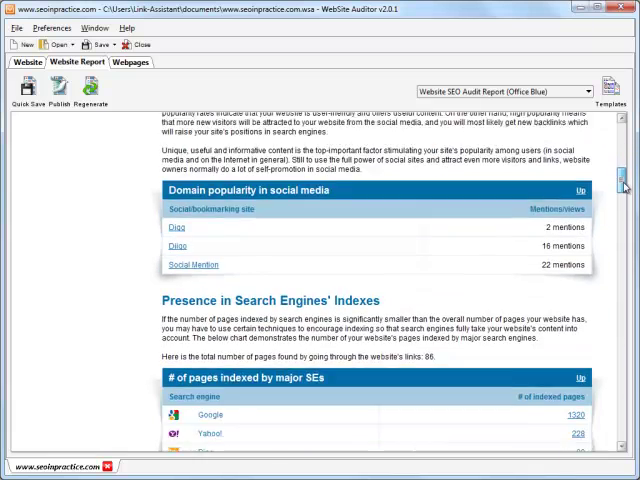
{"action": "scroll", "scroll_direction": "down", "scroll_amount": 3}
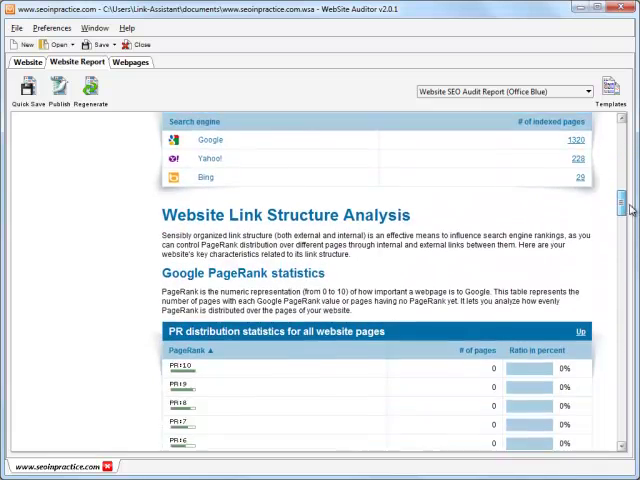
{"action": "scroll", "scroll_direction": "down", "scroll_amount": 3}
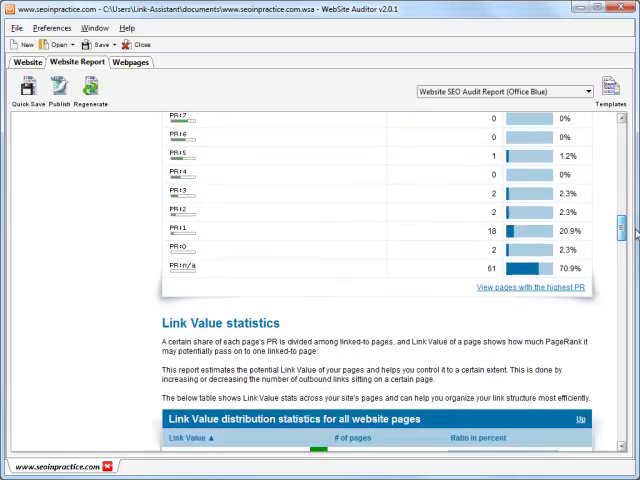
{"action": "scroll", "scroll_direction": "down", "scroll_amount": 3}
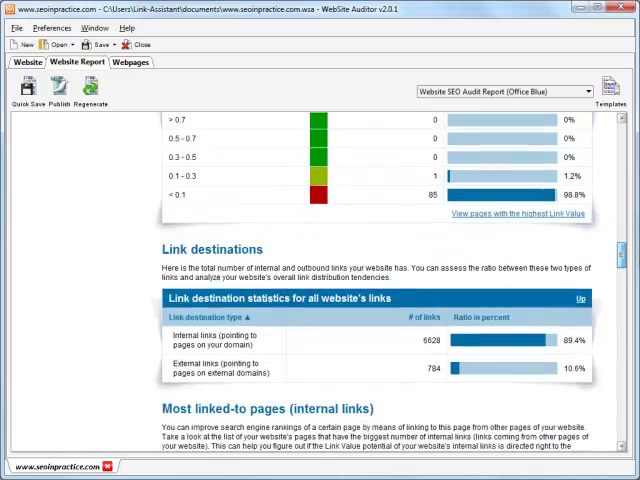
{"action": "scroll", "scroll_direction": "down", "scroll_amount": 3}
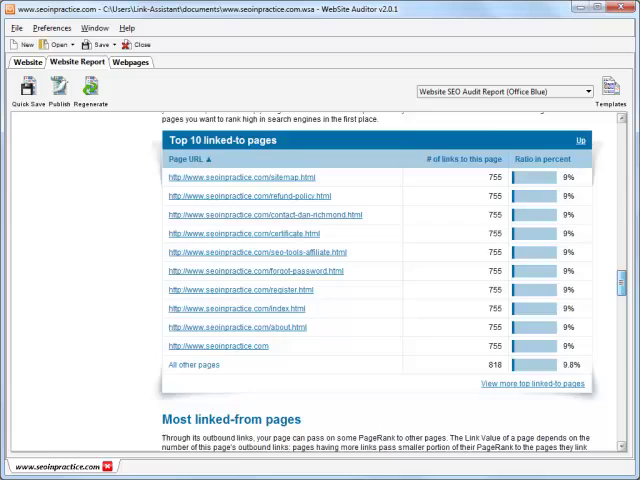
{"action": "scroll", "scroll_direction": "down", "scroll_amount": 3}
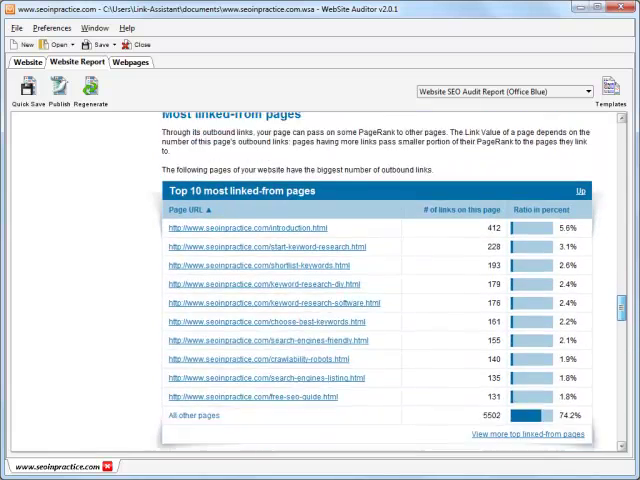
{"action": "scroll", "scroll_direction": "down", "scroll_amount": 3}
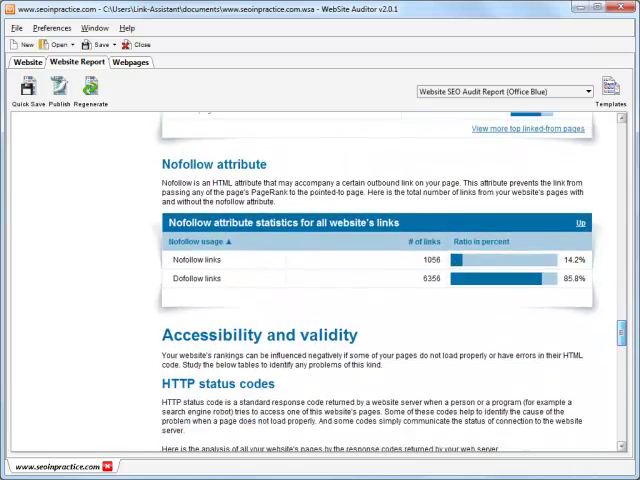
{"action": "scroll", "scroll_direction": "down", "scroll_amount": 3}
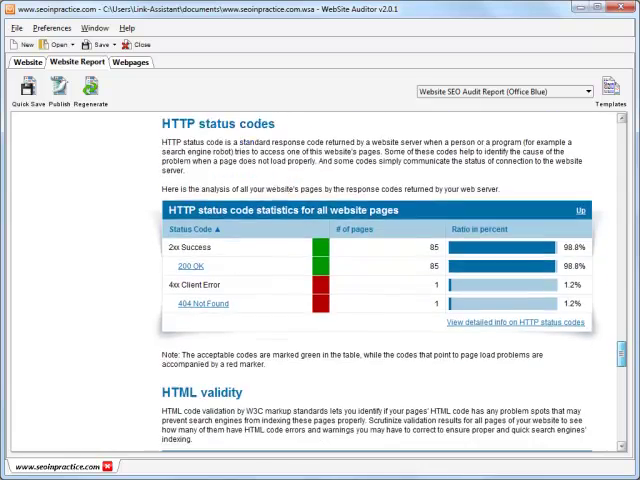
{"action": "scroll", "scroll_direction": "down", "scroll_amount": 3}
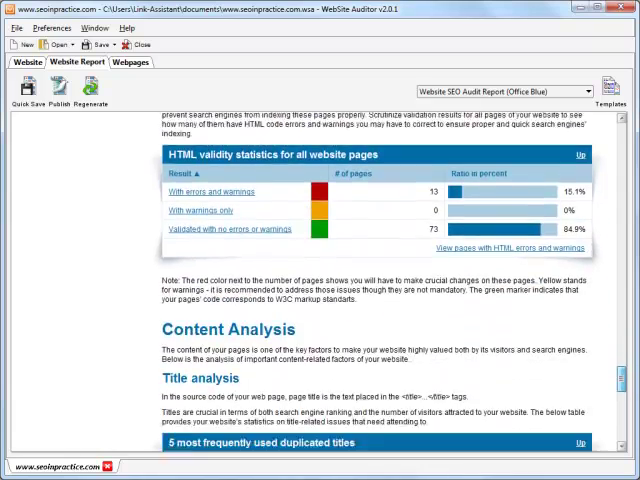
{"action": "scroll", "scroll_direction": "down", "scroll_amount": 3}
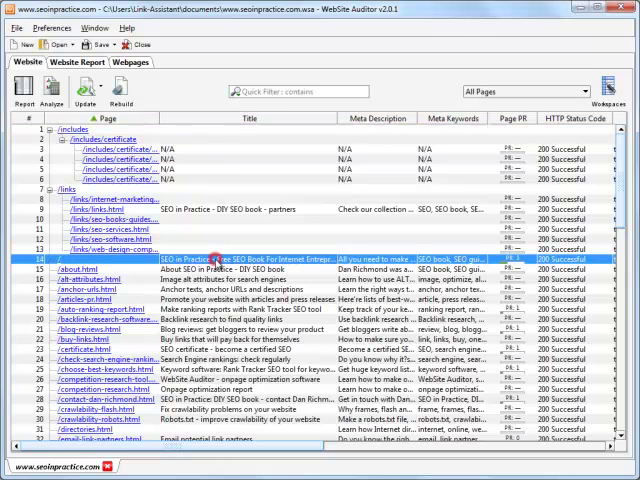
- Bring up the analysis actions for the site's home page row
{"action": "right_click", "coordinate": [210, 258]}
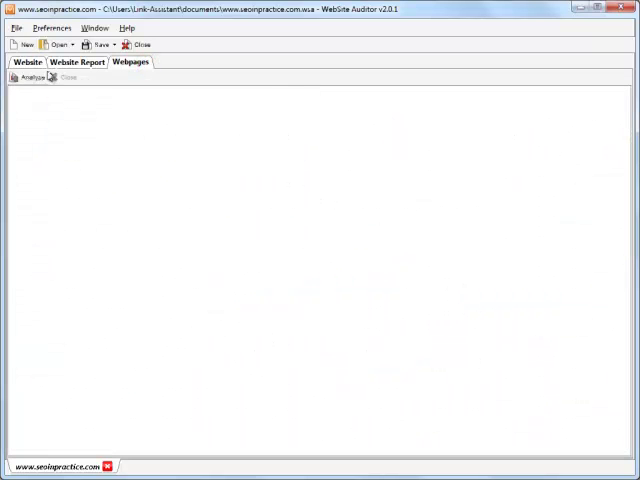
- Start a webpage optimization project for page '/' with keyword SEO and browse search engines
{"action": "left_click", "coordinate": [26, 77]}
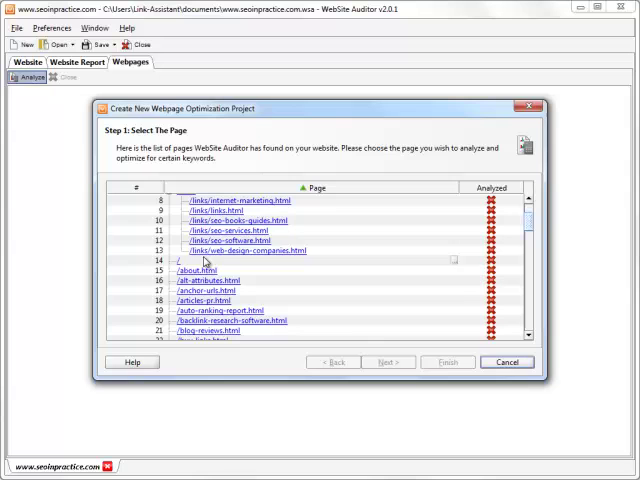
{"action": "left_click", "coordinate": [388, 362]}
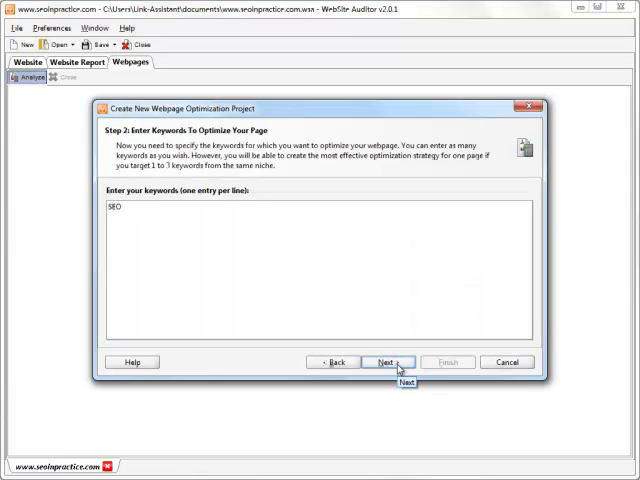
{"action": "left_click", "coordinate": [391, 362]}
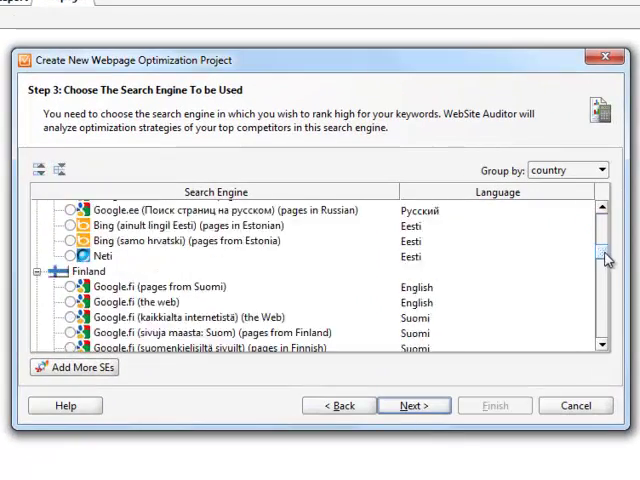
{"action": "scroll", "scroll_direction": "down", "scroll_amount": 3}
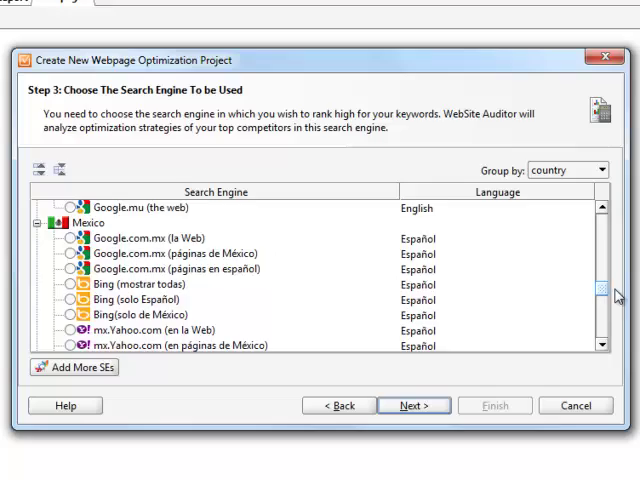
{"action": "scroll", "scroll_direction": "down", "scroll_amount": 3}
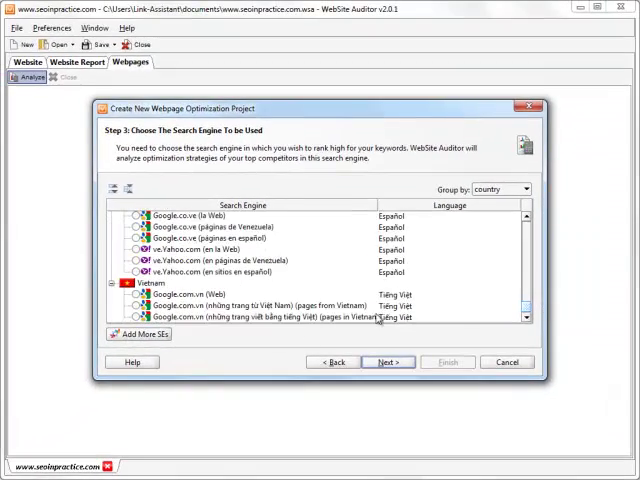
{"action": "mouse_move", "coordinate": [141, 334]}
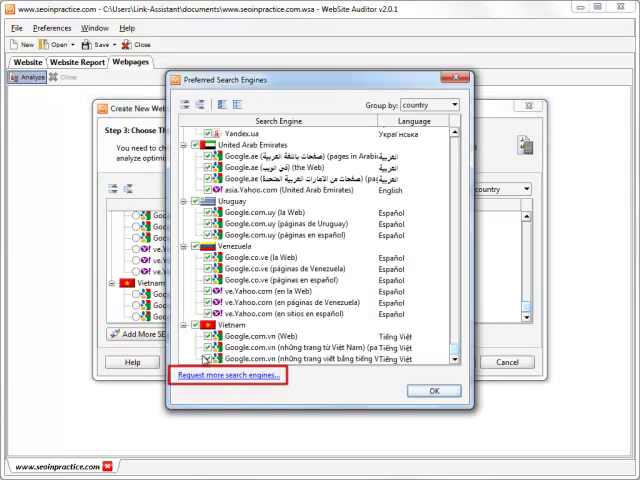
{"action": "mouse_move", "coordinate": [228, 376]}
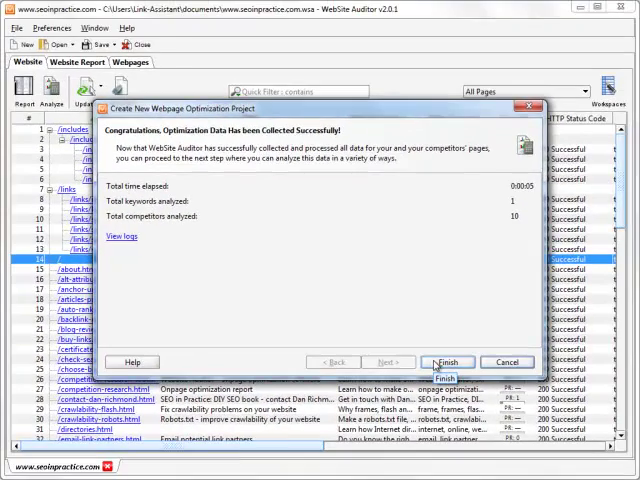
- Finish the wizard, review the keyword table, and view the 60.3% onpage optimization report
{"action": "left_click", "coordinate": [448, 362]}
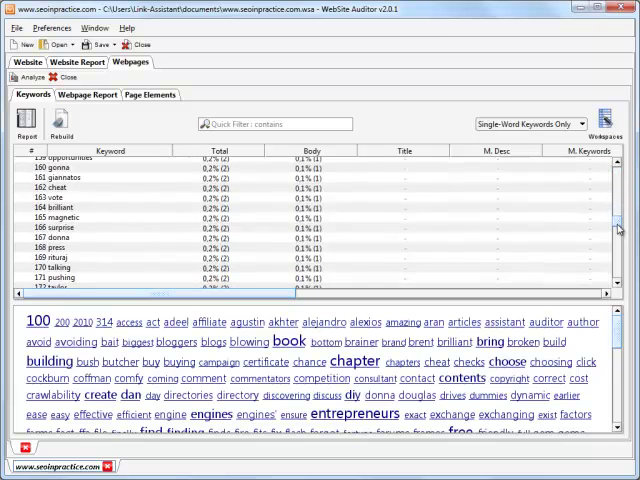
{"action": "scroll", "scroll_direction": "up", "scroll_amount": 3}
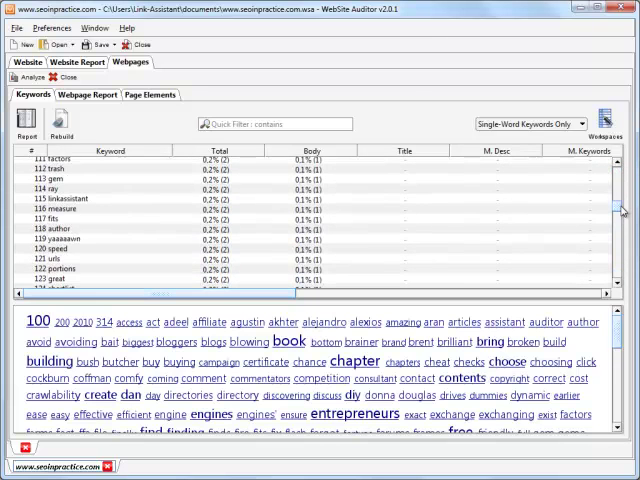
{"action": "left_click", "coordinate": [83, 94]}
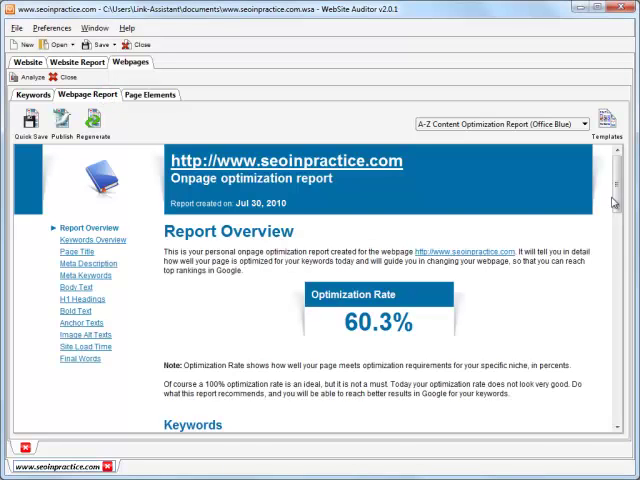
- Scroll the home page keyword table, ranked by score with seo (651) at the top
{"action": "scroll", "scroll_direction": "down", "scroll_amount": 3}
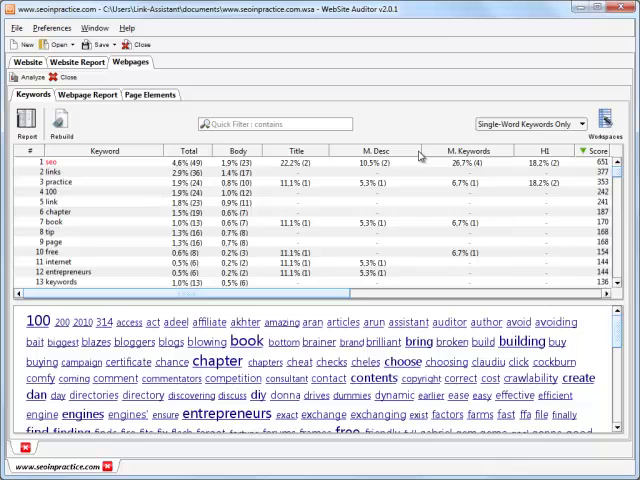
- Sort the keyword table by Keyword, Total, M. Desc, M. Keywords, H1, then Score
{"action": "left_click", "coordinate": [103, 151]}
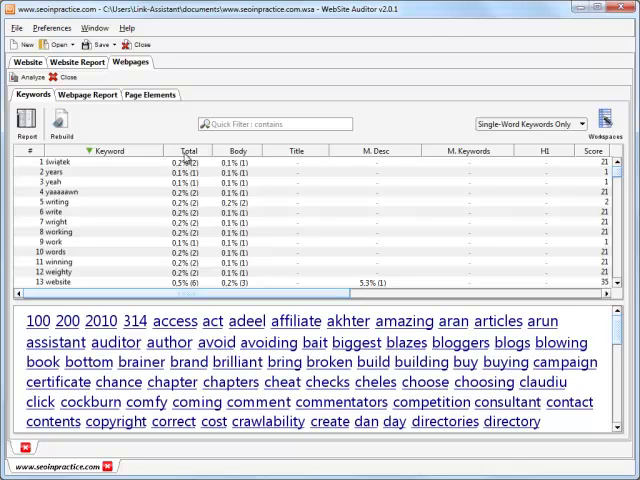
{"action": "left_click", "coordinate": [175, 150]}
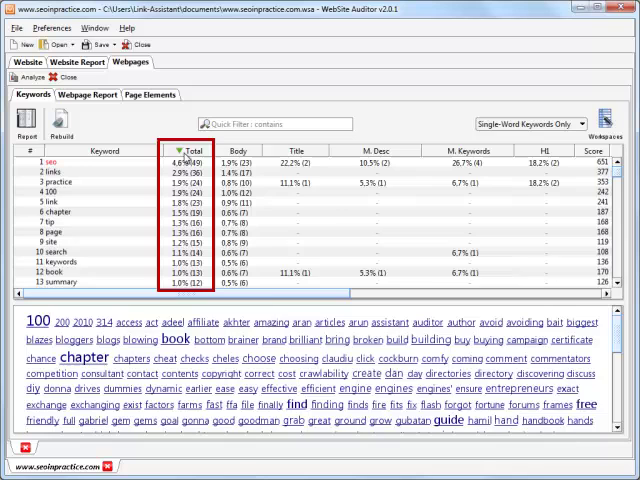
{"action": "left_click", "coordinate": [232, 150]}
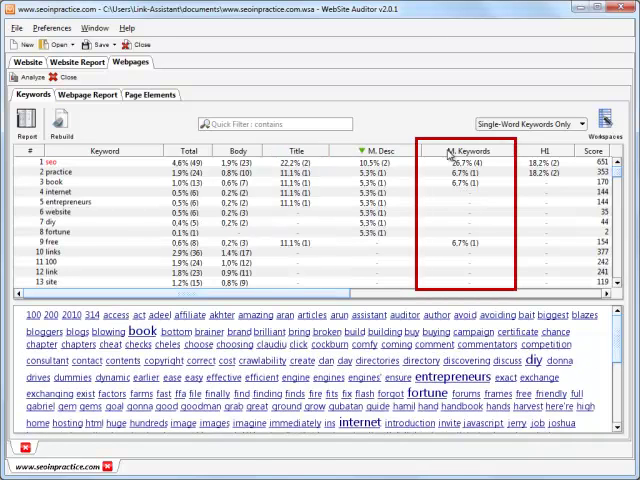
{"action": "left_click", "coordinate": [468, 151]}
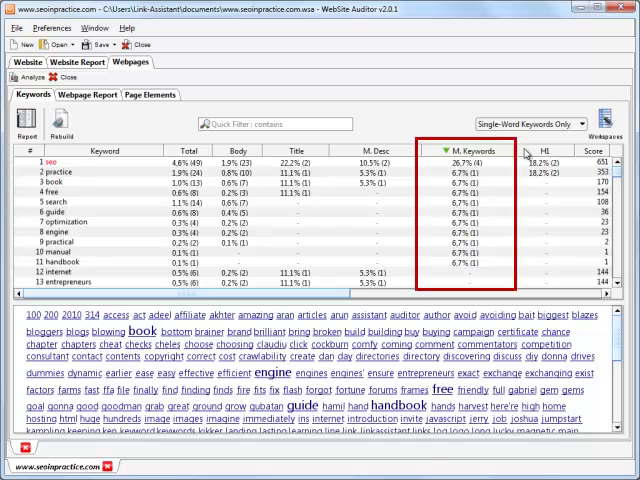
{"action": "left_click", "coordinate": [540, 151]}
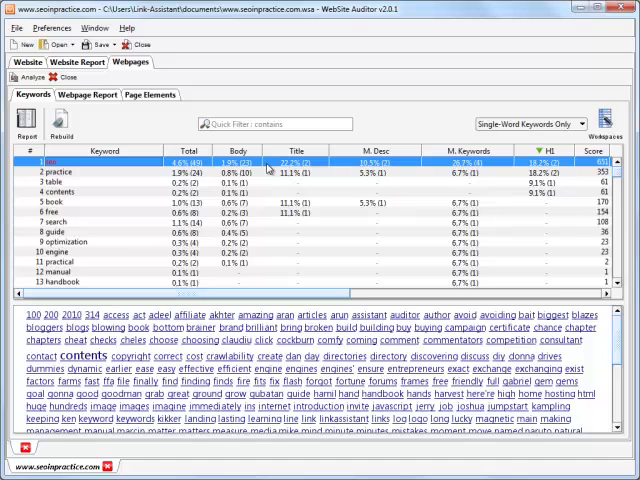
{"action": "left_click", "coordinate": [597, 151]}
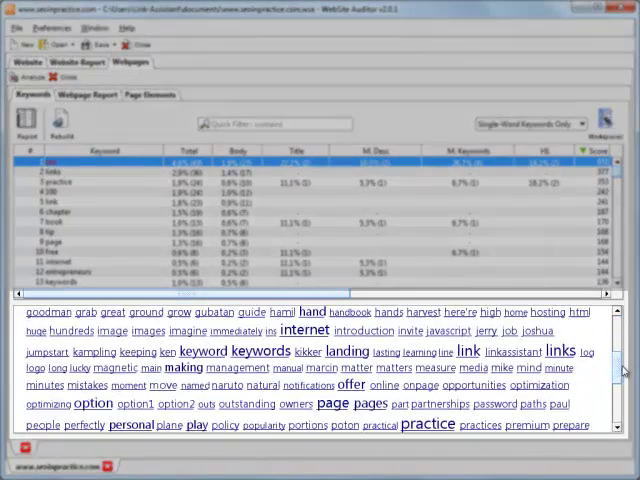
{"action": "scroll", "scroll_direction": "down", "scroll_amount": 3}
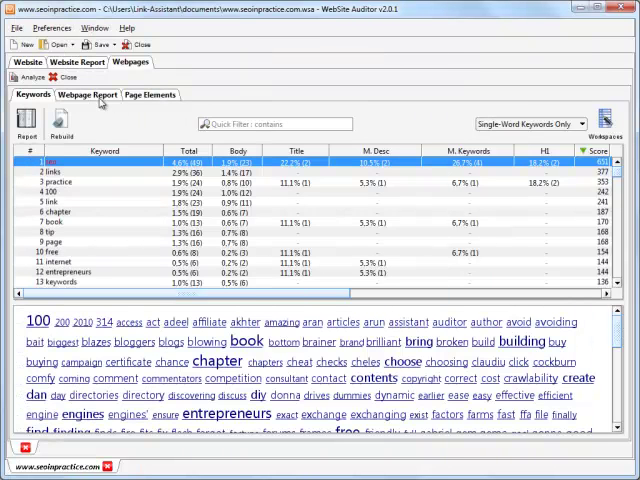
- Open the Webpage Report and review the 60.3% optimization rate and Page Title advice
{"action": "left_click", "coordinate": [83, 94]}
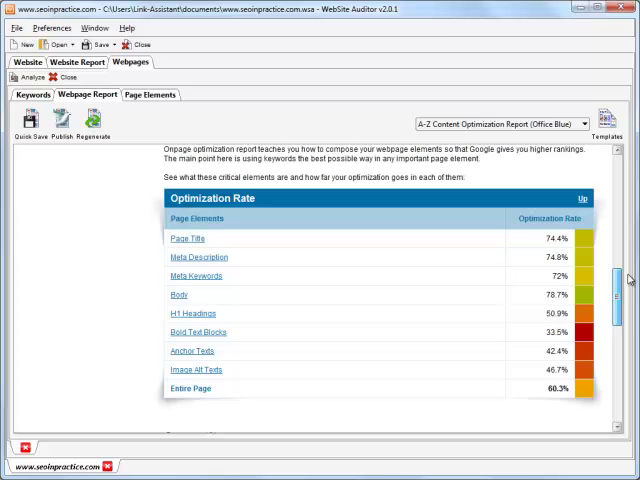
{"action": "scroll", "scroll_direction": "down", "scroll_amount": 3}
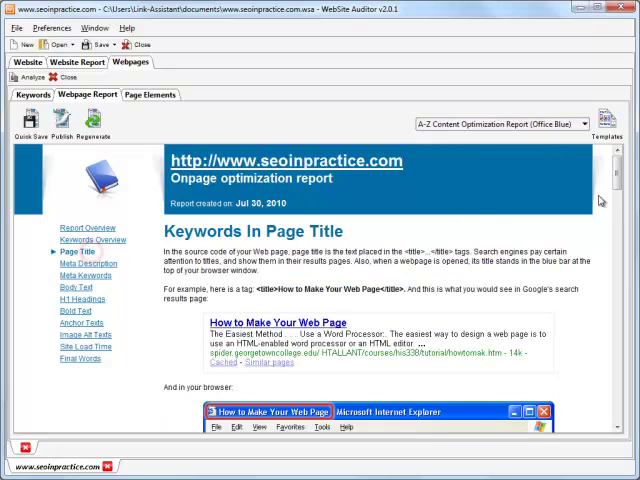
{"action": "scroll", "scroll_direction": "down", "scroll_amount": 3}
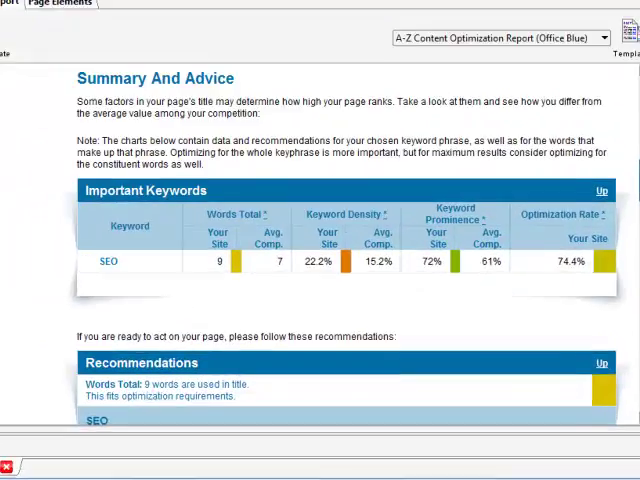
{"action": "scroll", "scroll_direction": "down", "scroll_amount": 3}
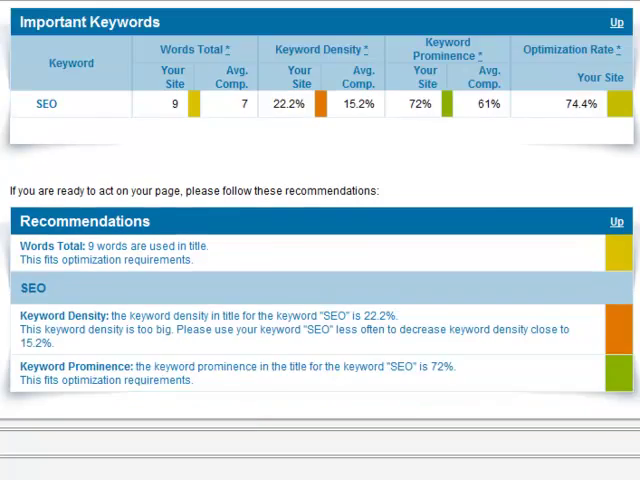
{"action": "scroll", "scroll_direction": "down", "scroll_amount": 3}
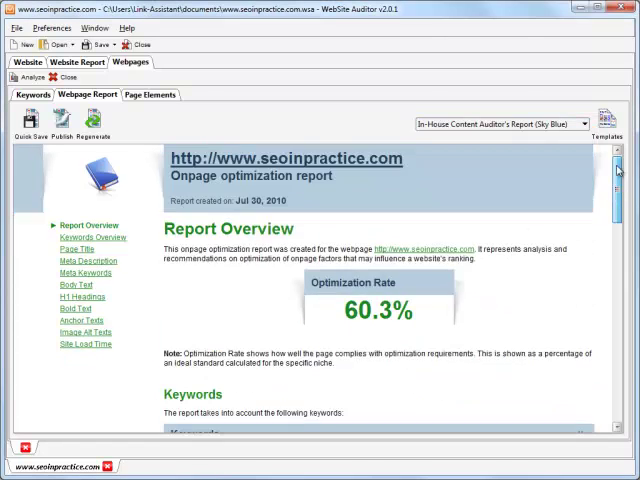
- Compare report templates, keep A-Z Content Optimization Report (Office Blue), and start a publishing profile
{"action": "scroll", "scroll_direction": "down", "scroll_amount": 3}
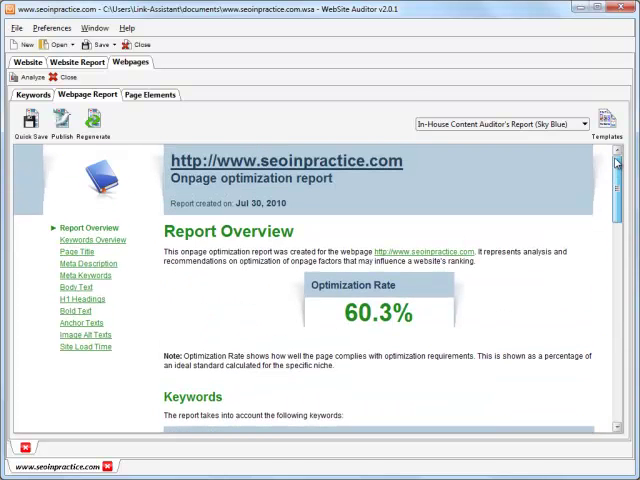
{"action": "left_click", "coordinate": [583, 123]}
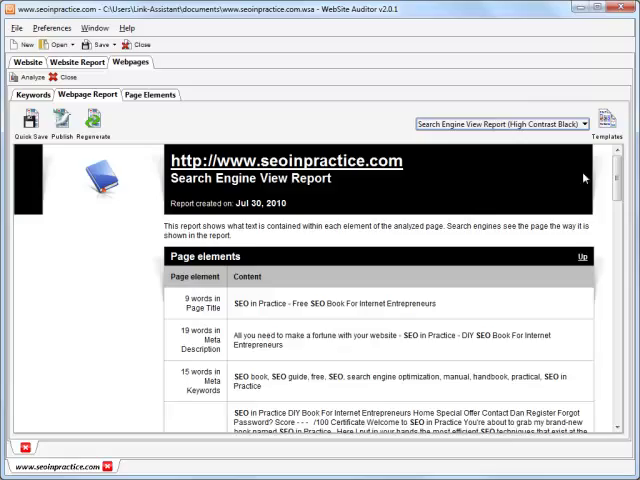
{"action": "scroll", "scroll_direction": "down", "scroll_amount": 3}
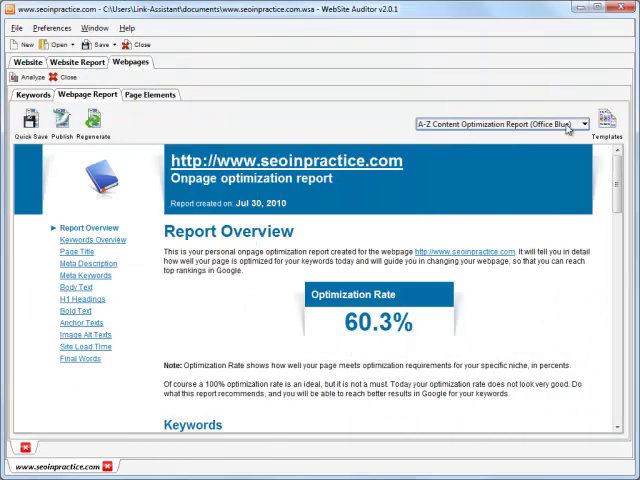
{"action": "left_click", "coordinate": [575, 123]}
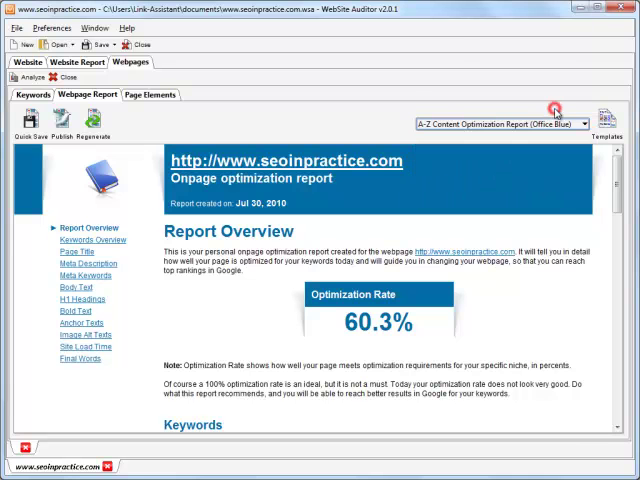
{"action": "left_click", "coordinate": [570, 124]}
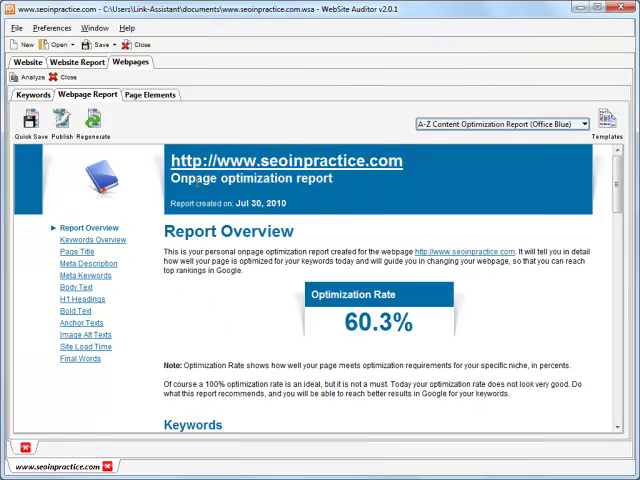
{"action": "left_click", "coordinate": [64, 130]}
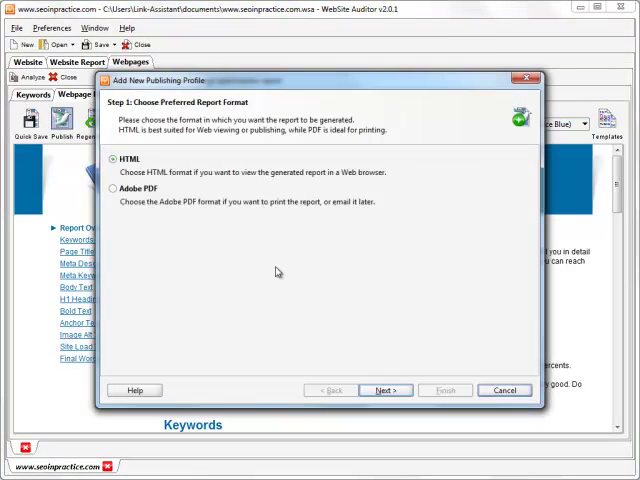
- Publish the report in HTML format, sent via e-mail through the new profile
{"action": "left_click", "coordinate": [383, 390]}
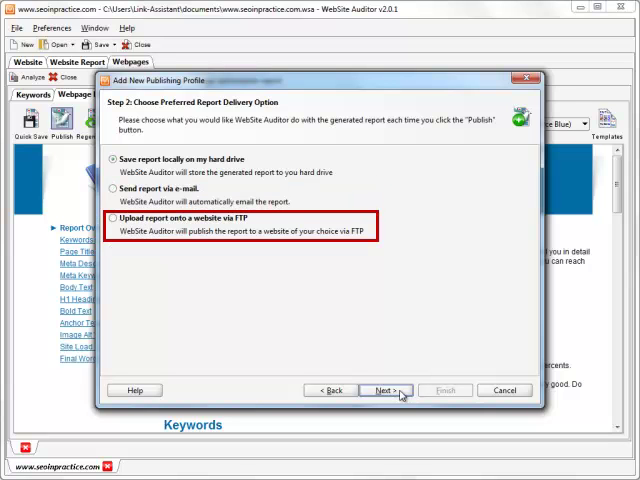
{"action": "left_click", "coordinate": [114, 189]}
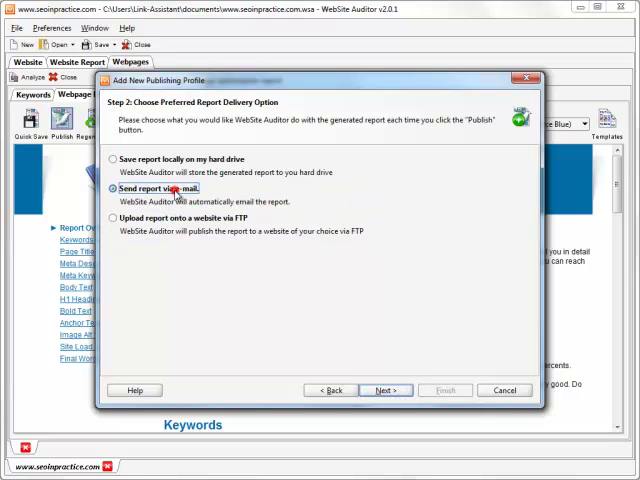
{"action": "left_click", "coordinate": [384, 390]}
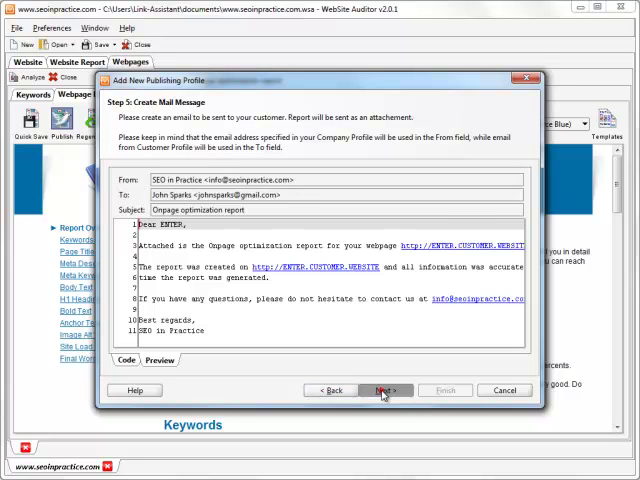
{"action": "left_click", "coordinate": [379, 390]}
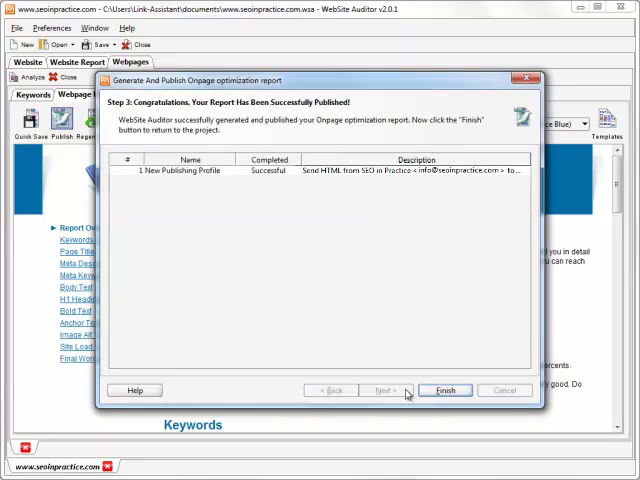